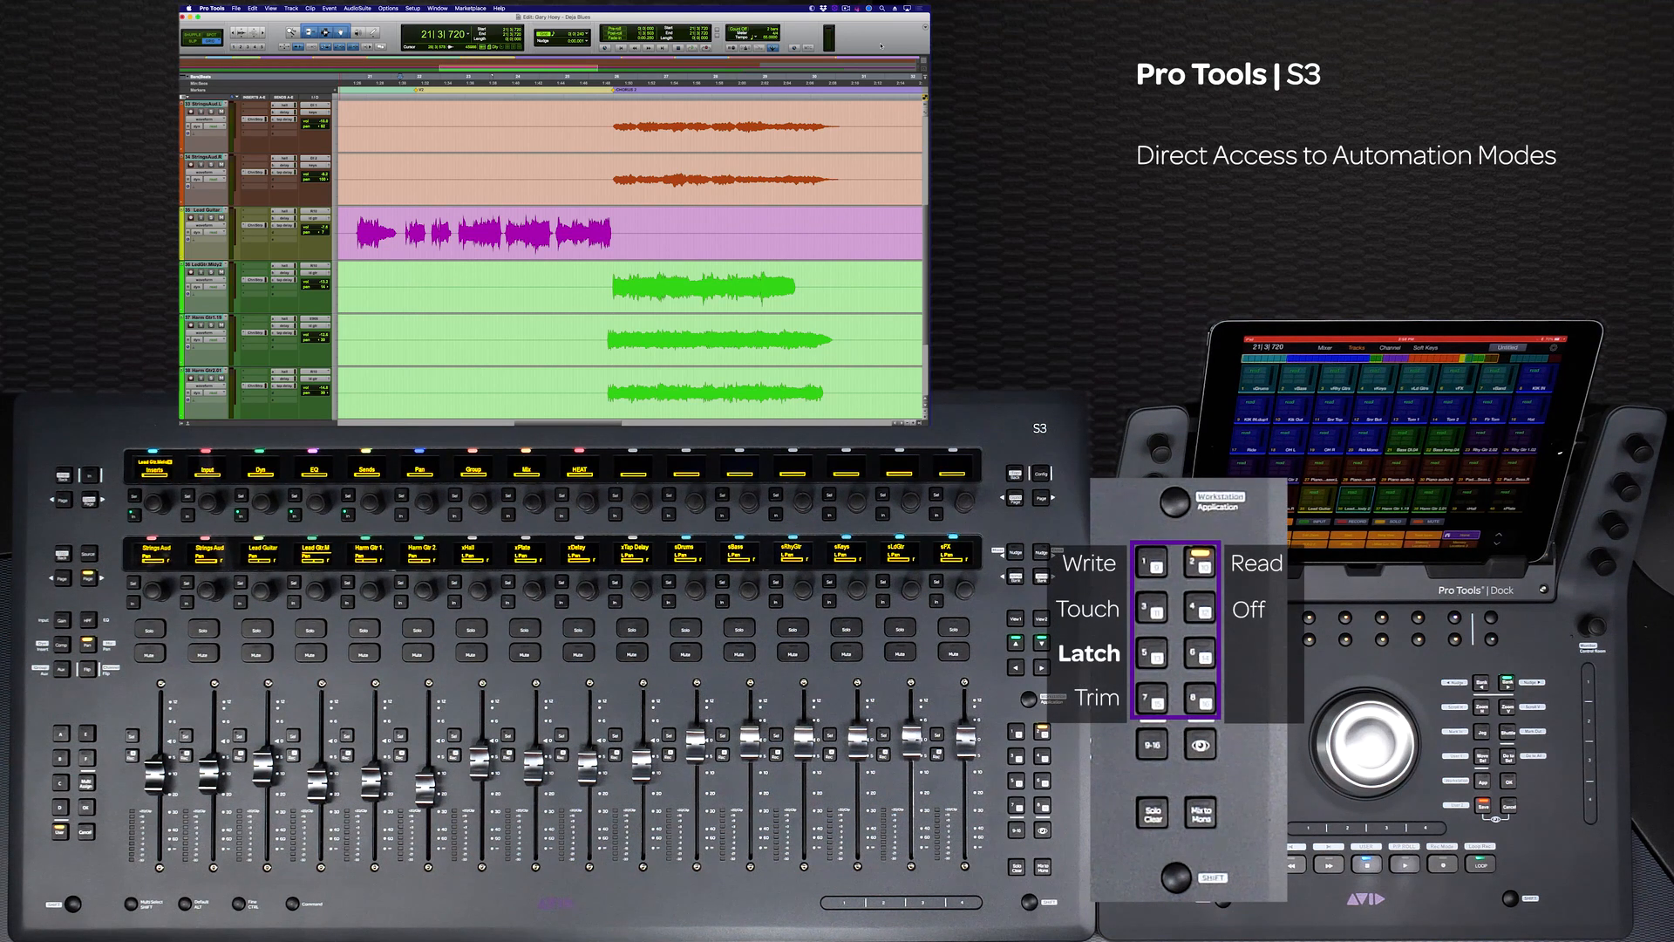
- Set the string tracks and track 36 to Latch and Lead Guitar to Touch via each track's Automation popup
click(1200, 564)
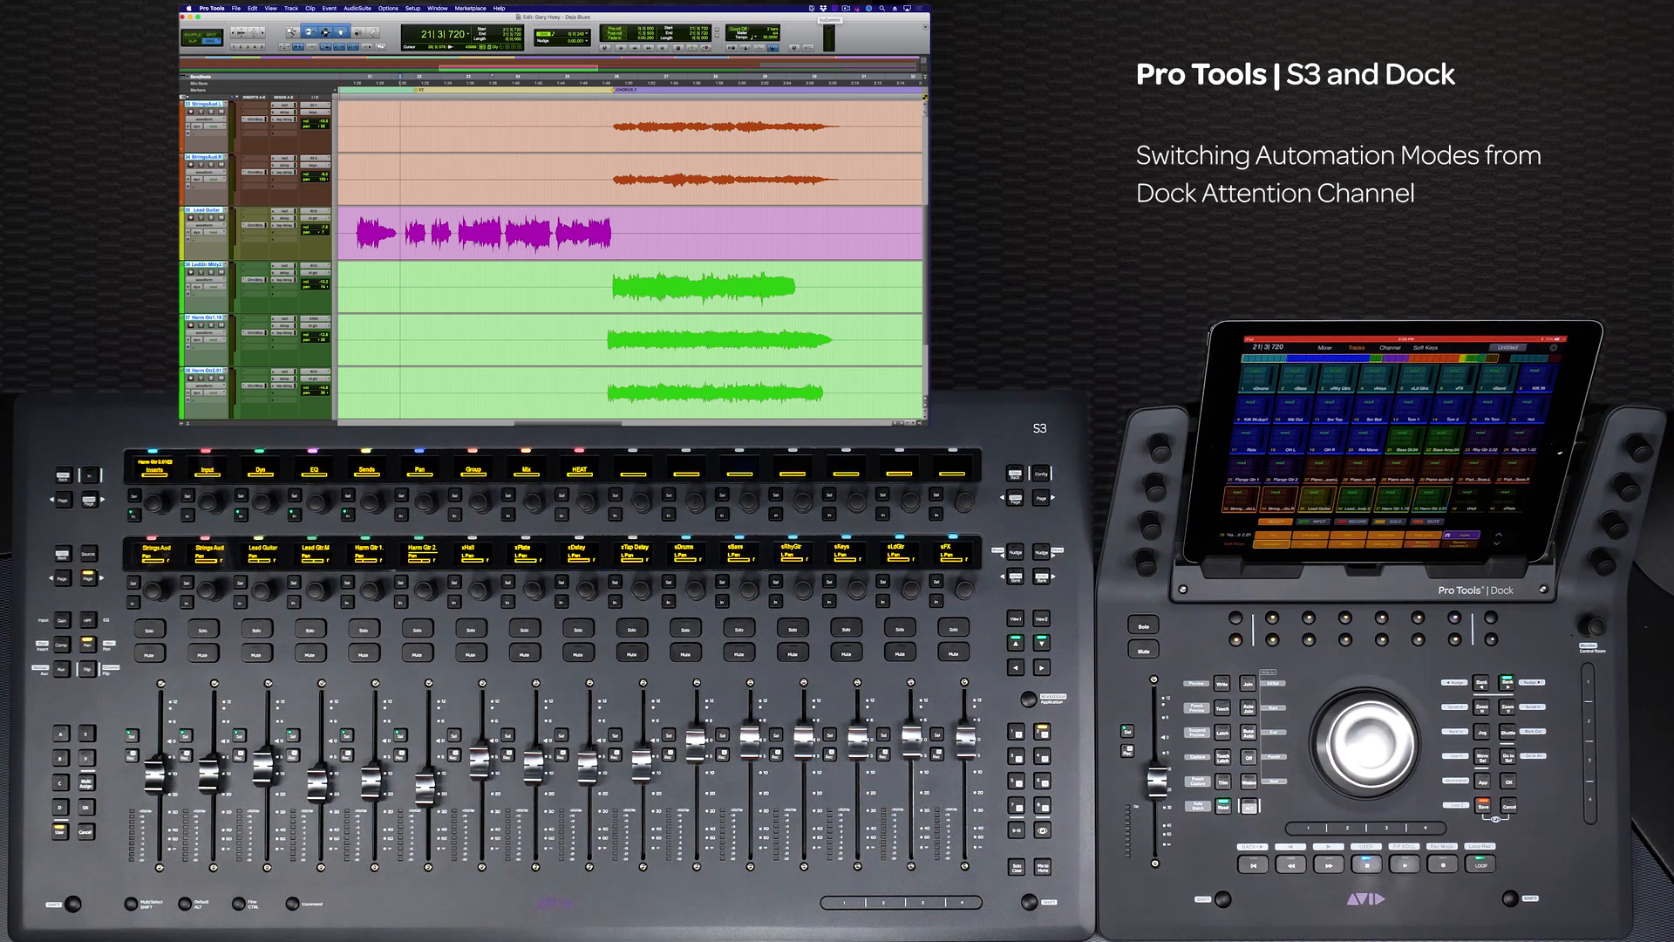
click(813, 7)
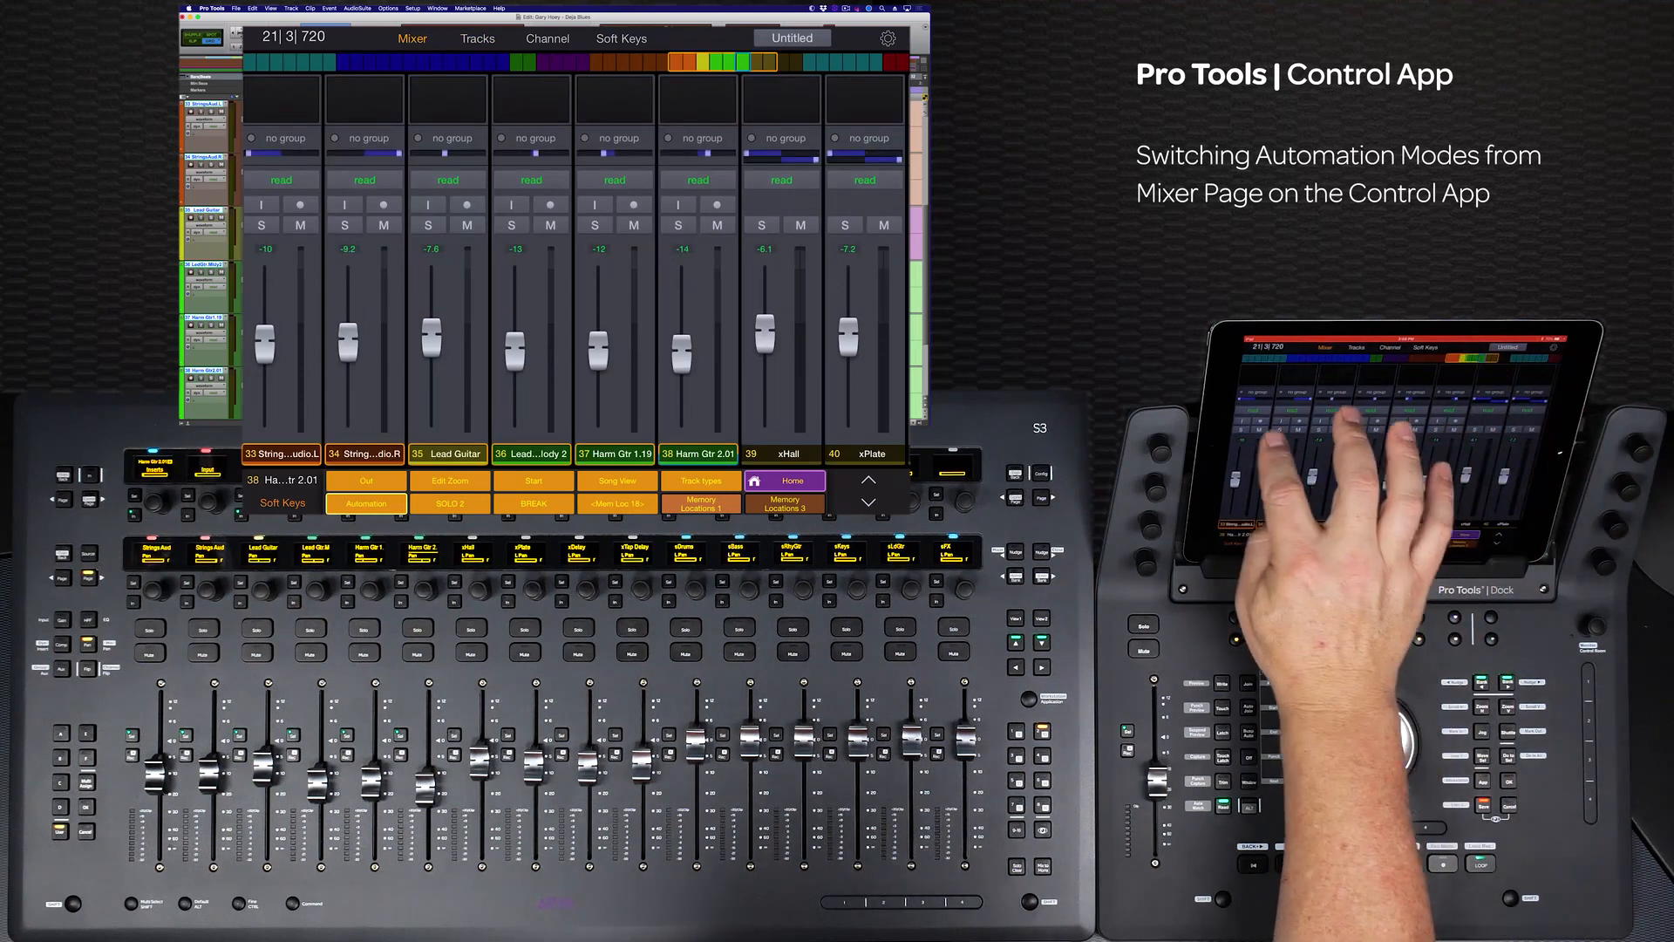
click(280, 179)
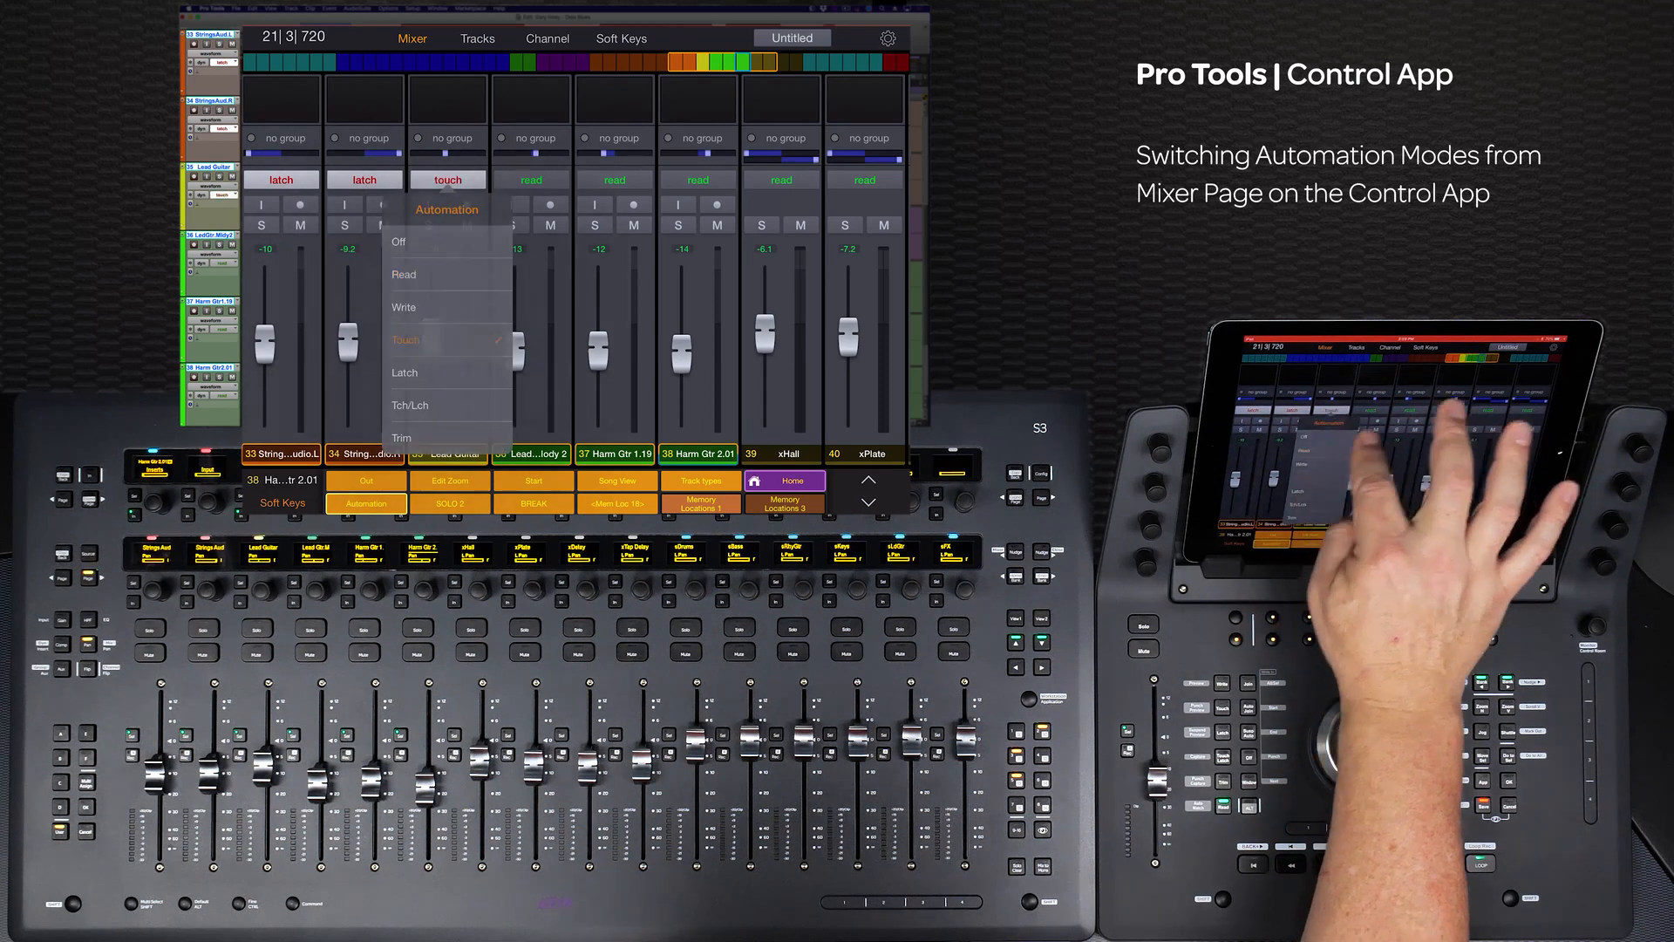
click(404, 373)
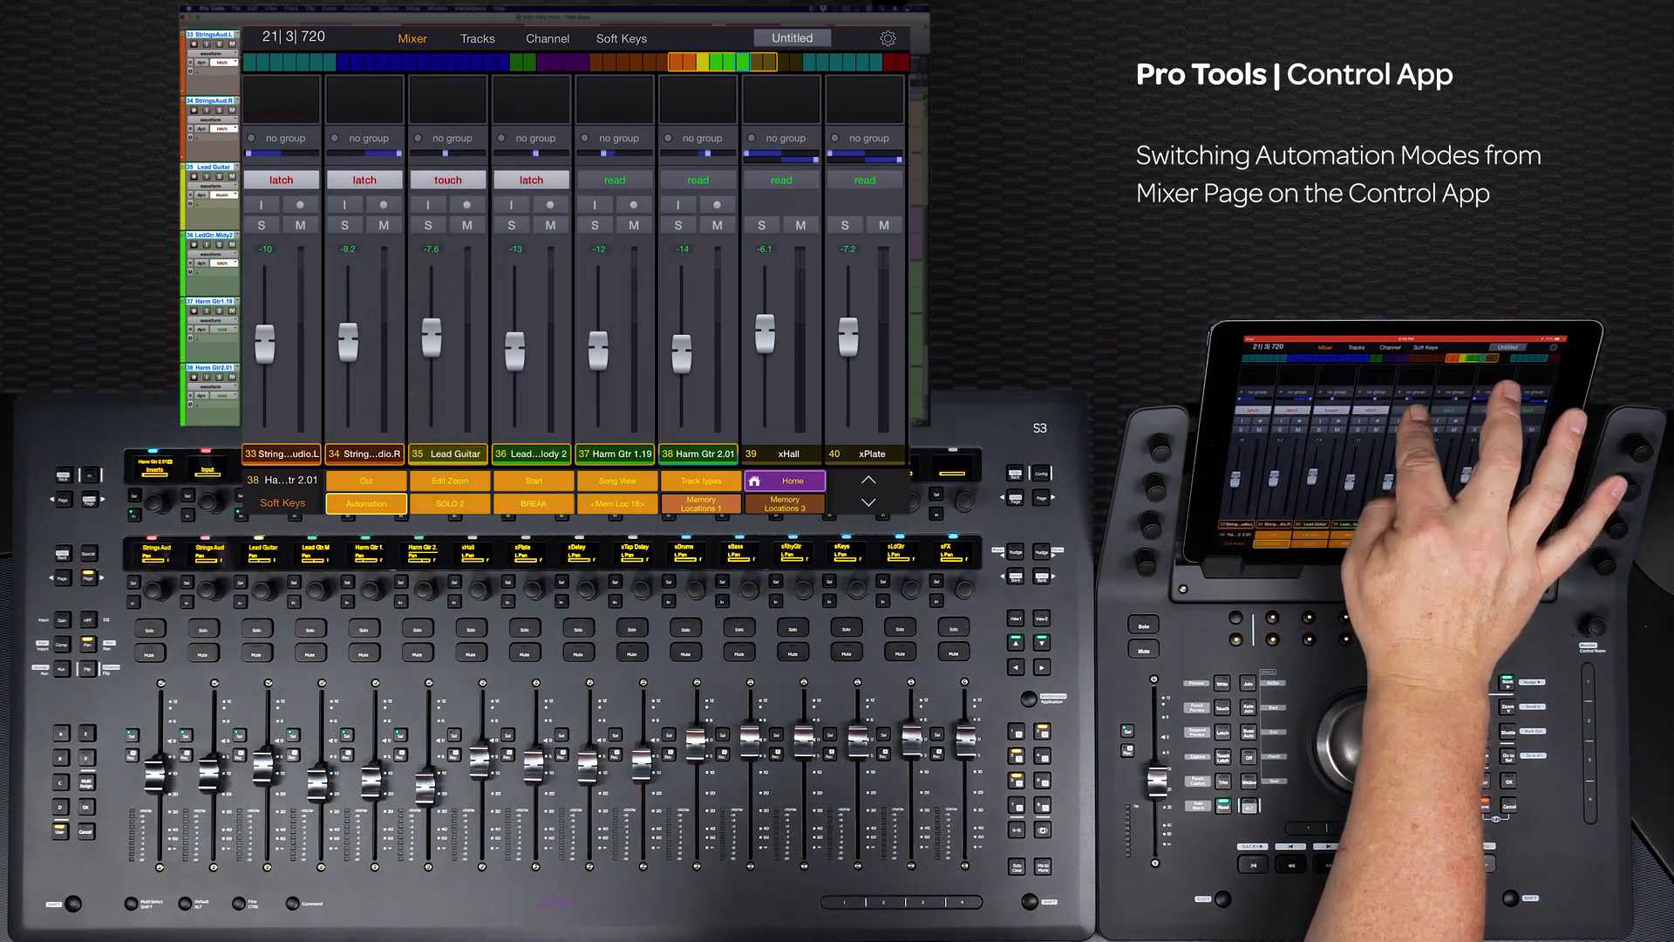